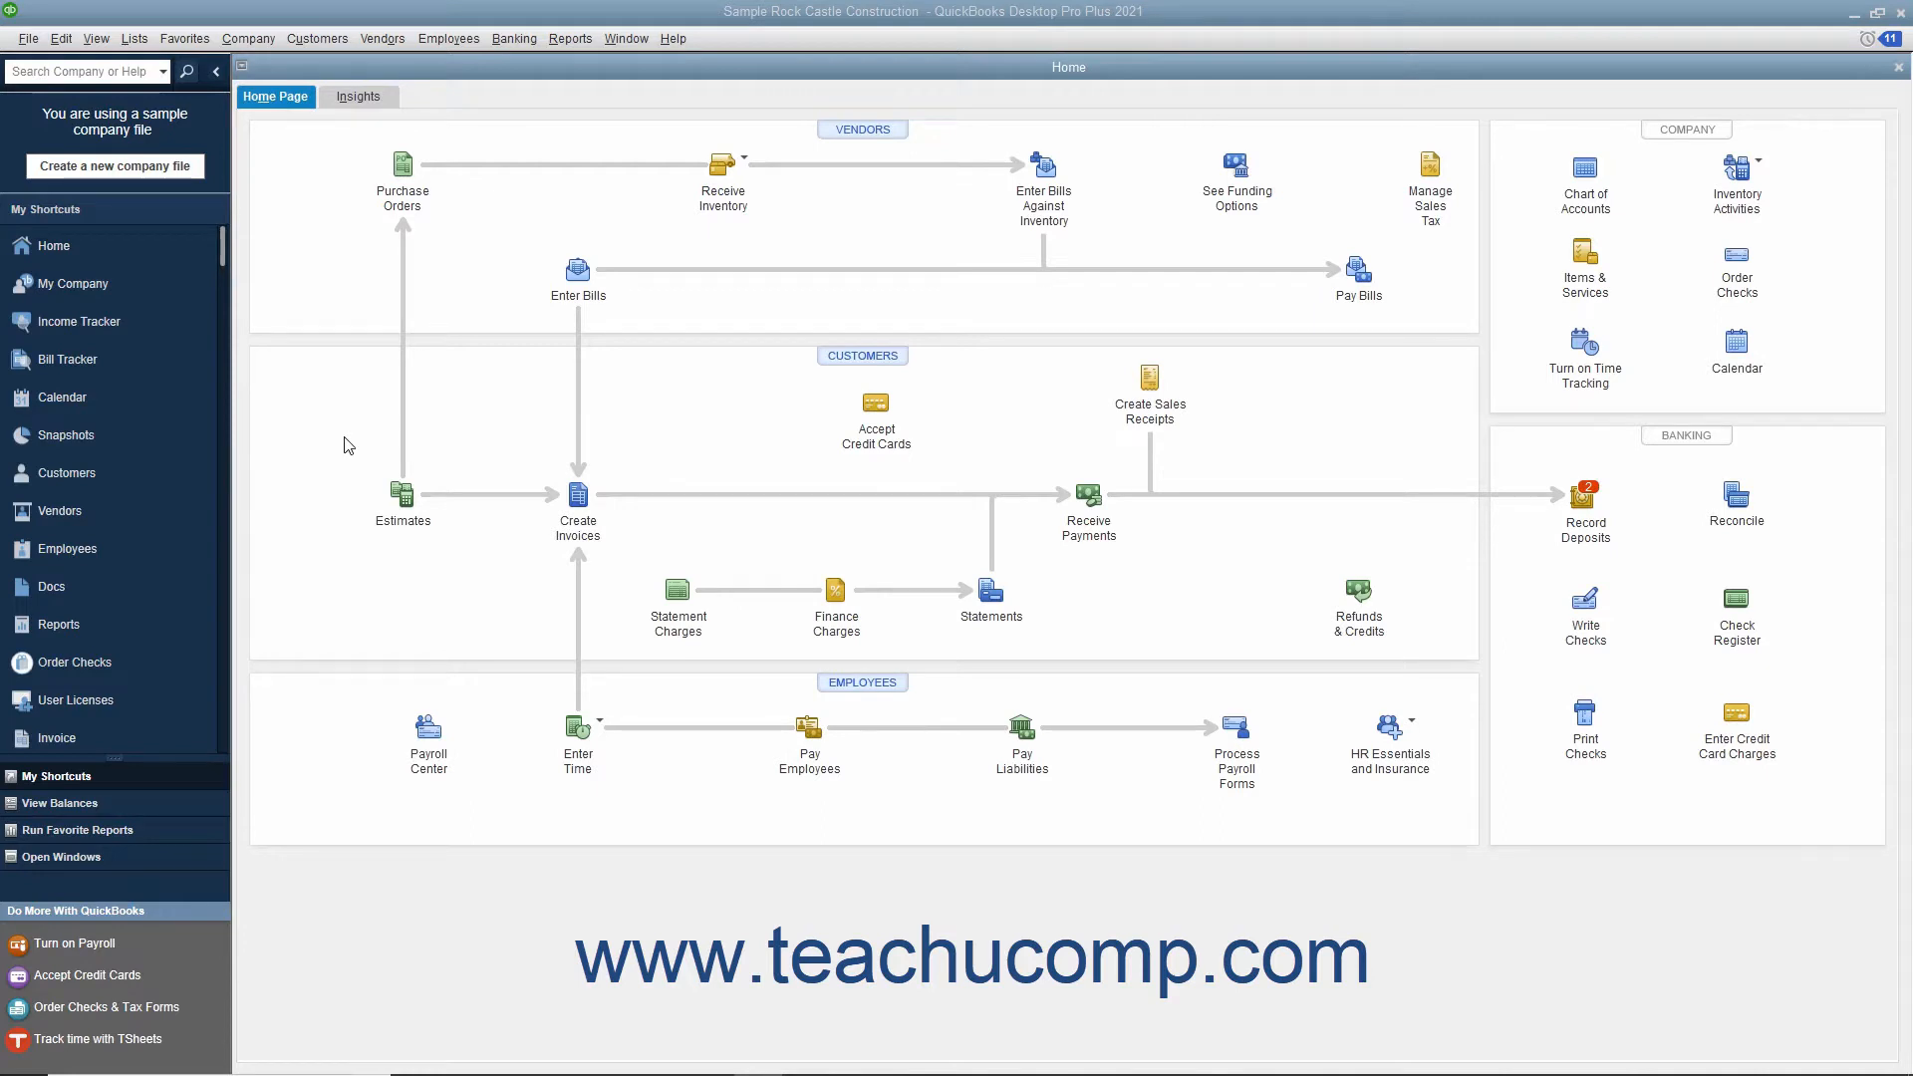
{"action": "mouse_move", "coordinate": [240, 321]}
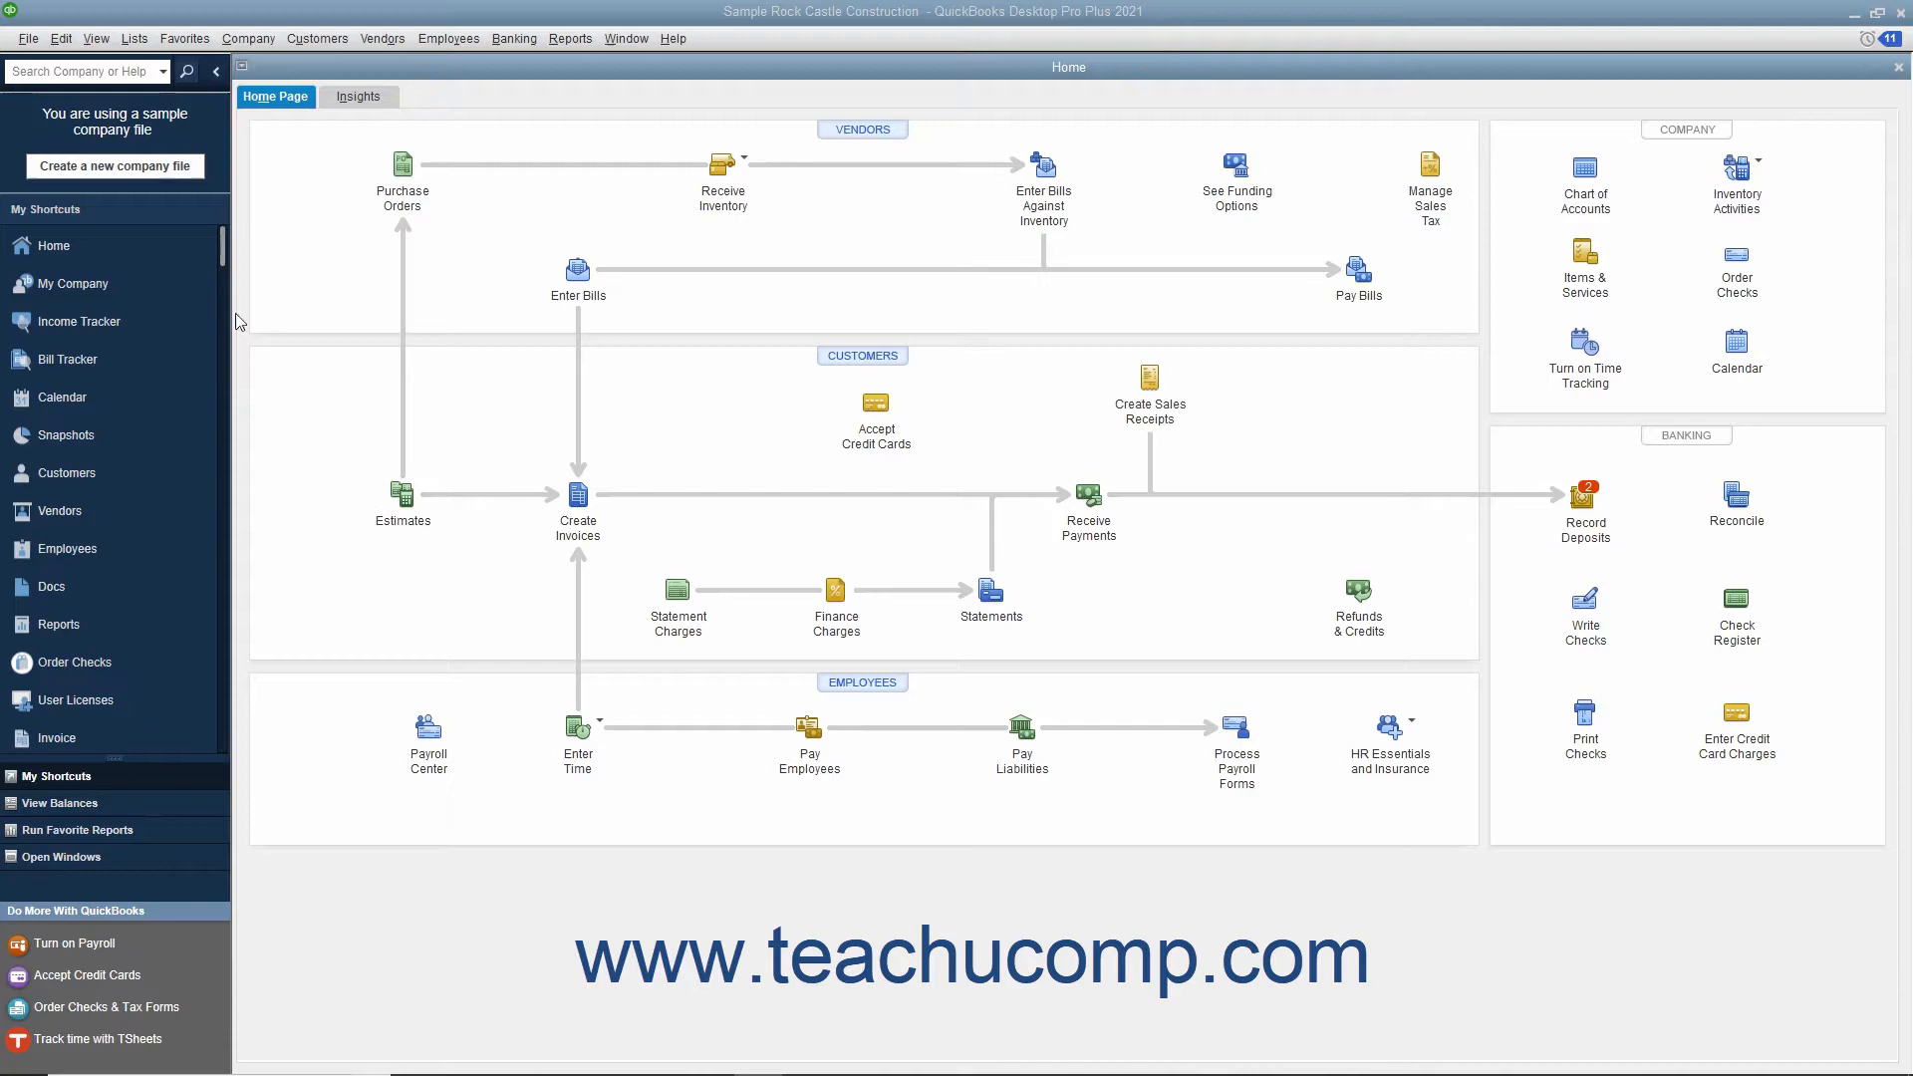
Open Preferences from the Edit menu, landing on General personal preferences
{"action": "left_click", "coordinate": [60, 38]}
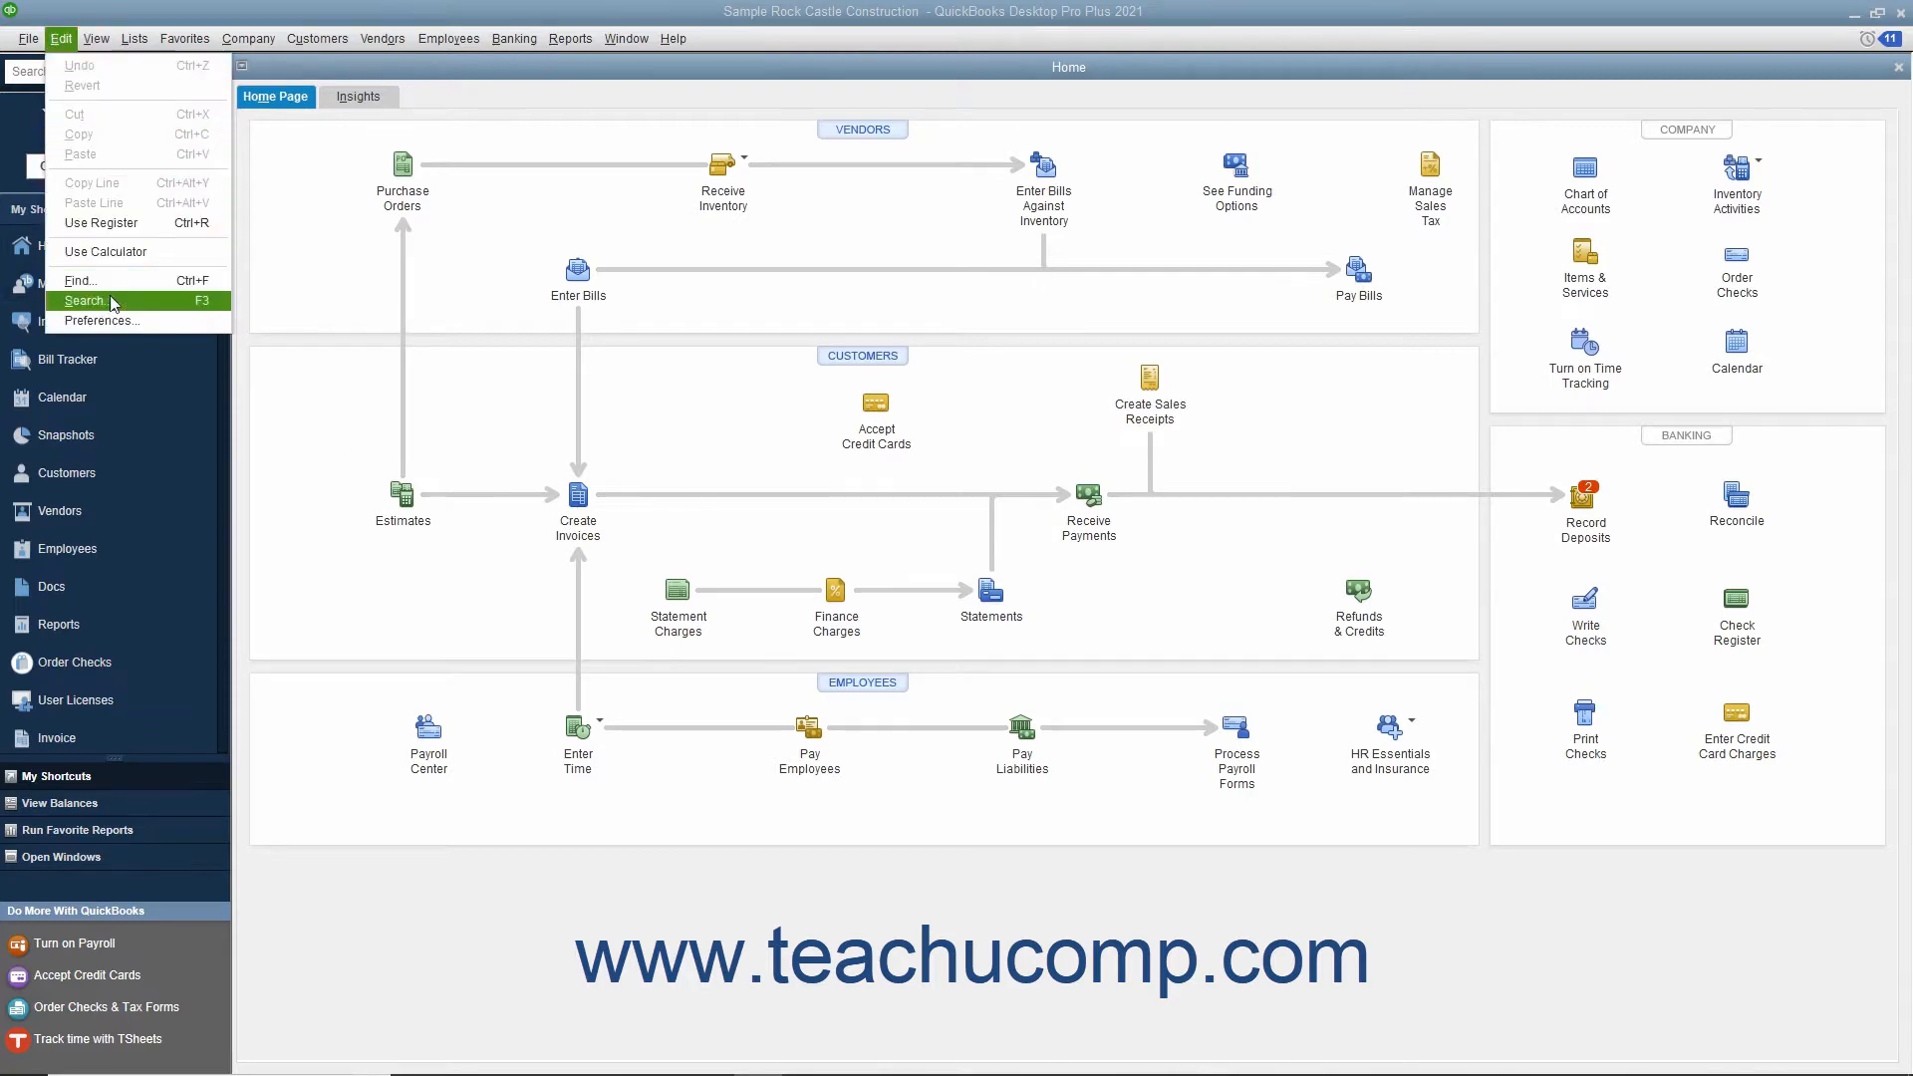
{"action": "left_click", "coordinate": [100, 320]}
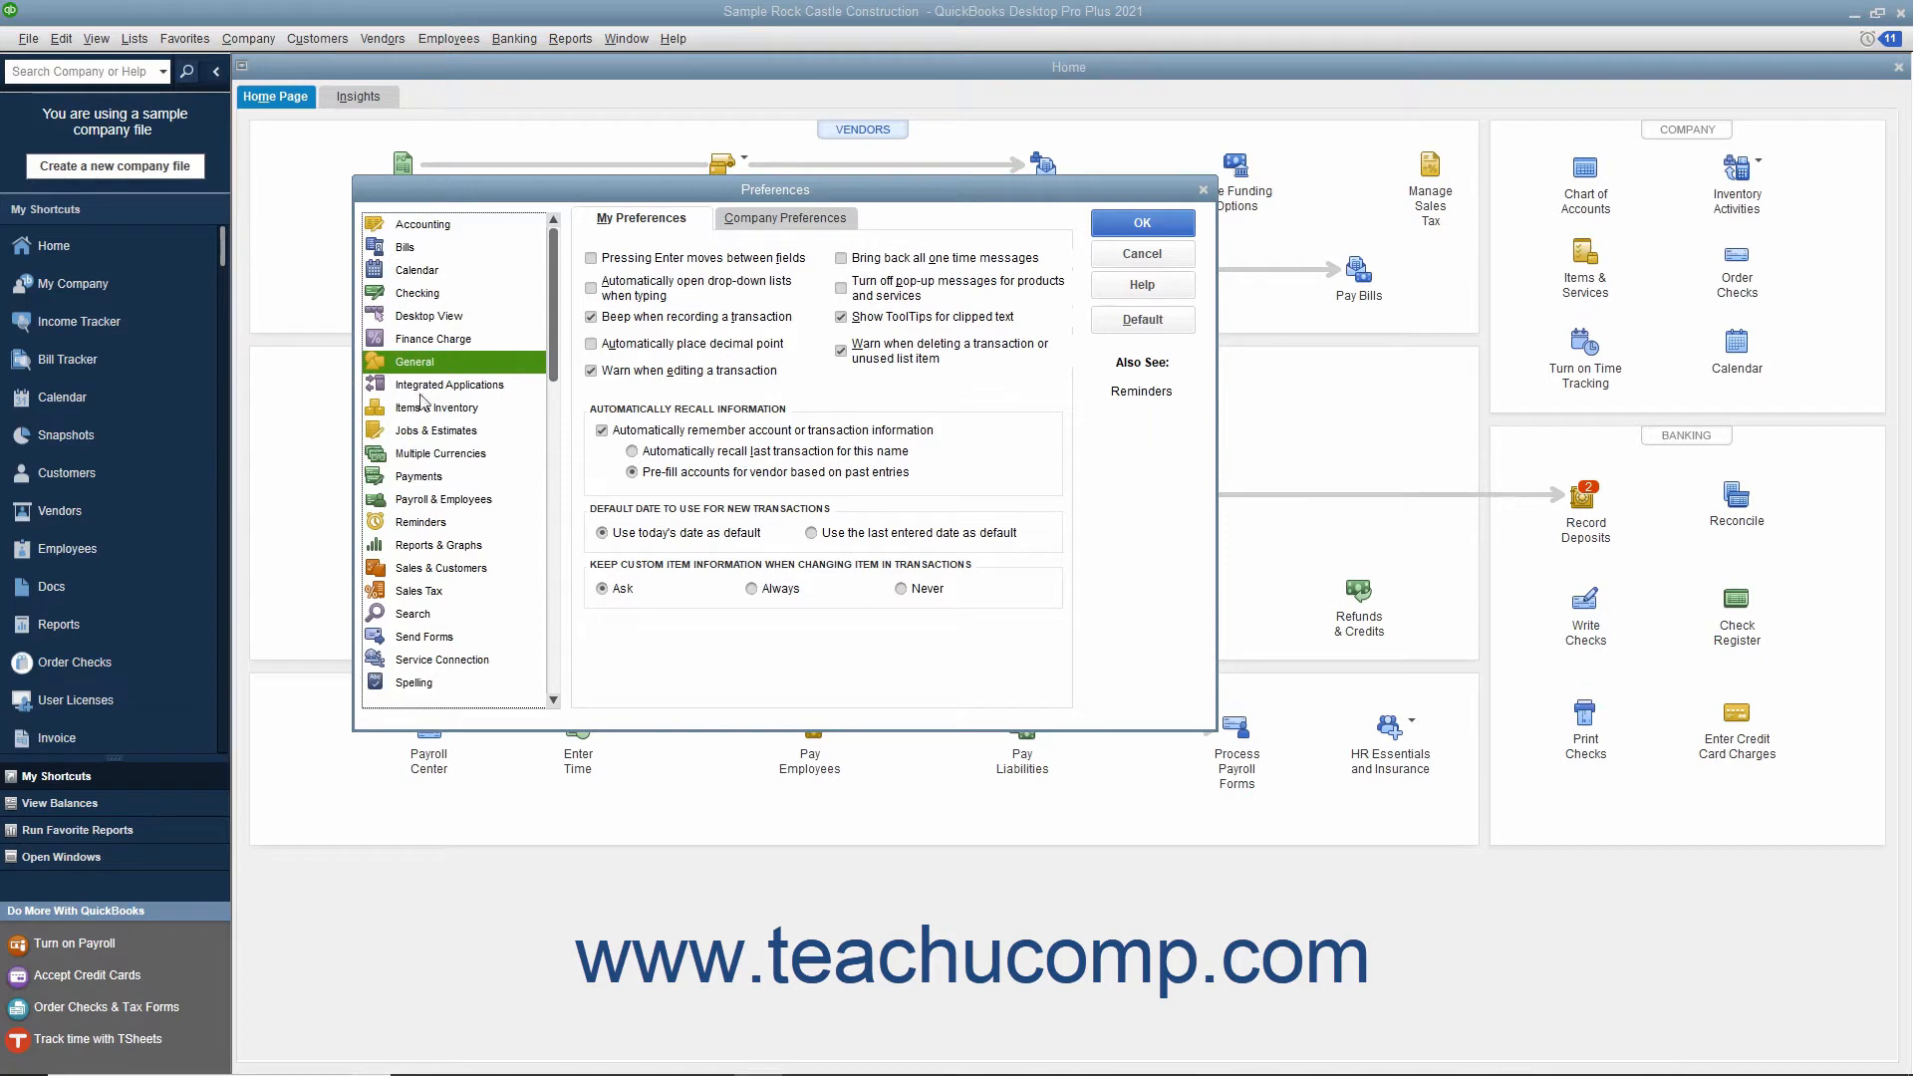
Activate inventory and purchase orders in Items & Inventory company preferences and save
{"action": "left_click", "coordinate": [436, 408]}
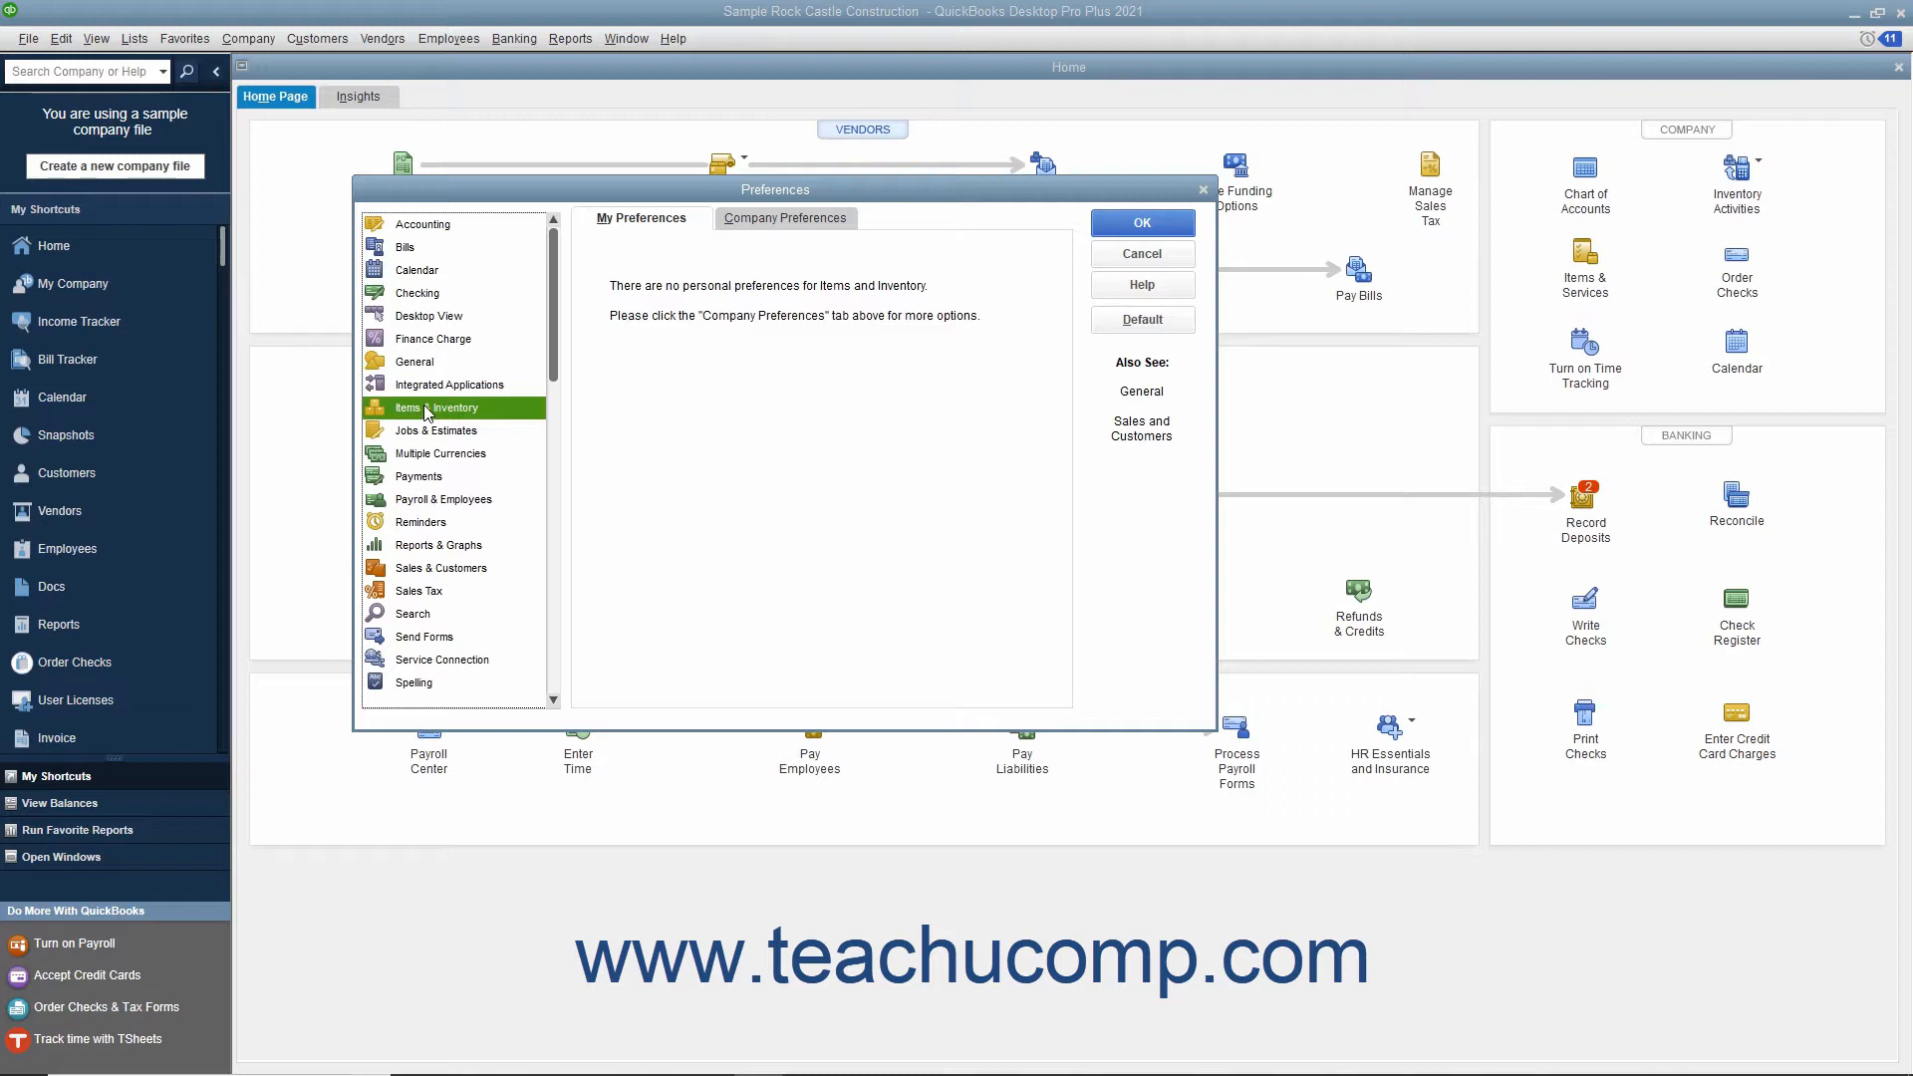
{"action": "left_click", "coordinate": [784, 218]}
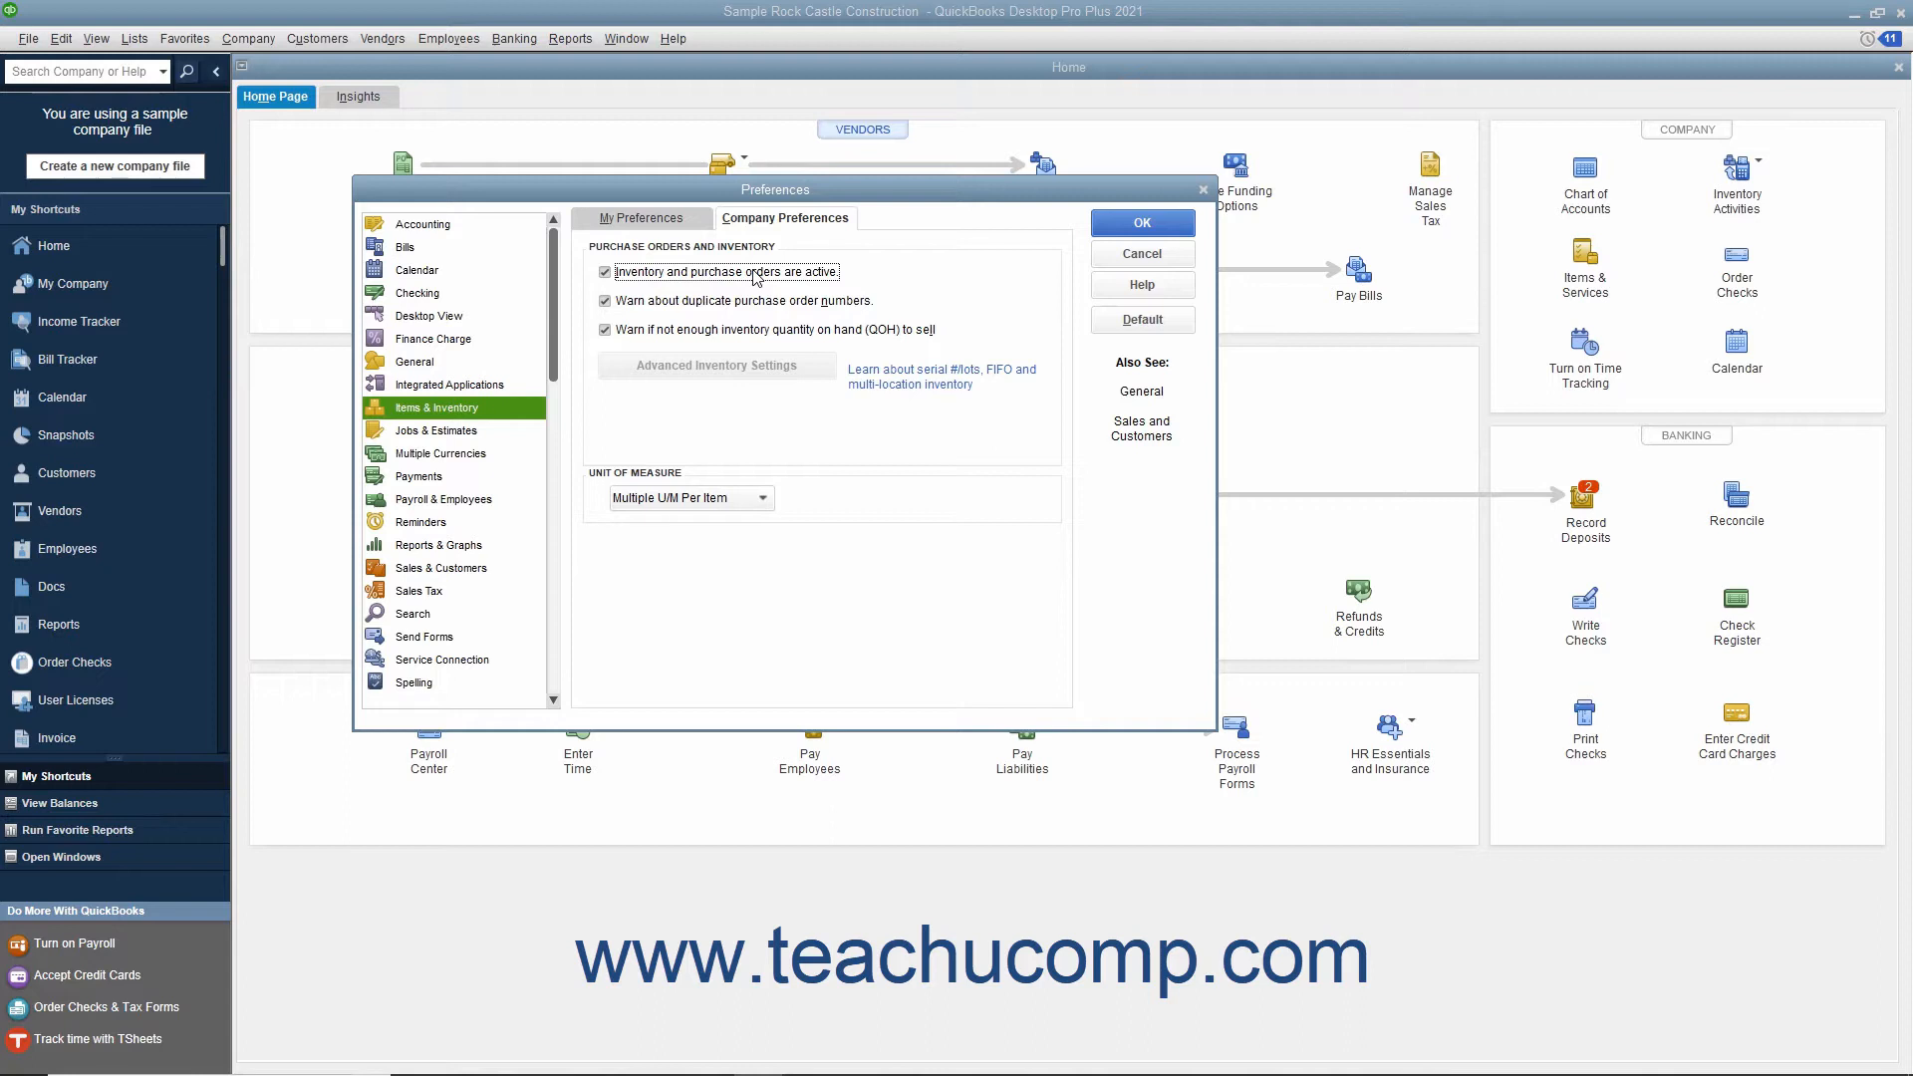
{"action": "mouse_move", "coordinate": [948, 277]}
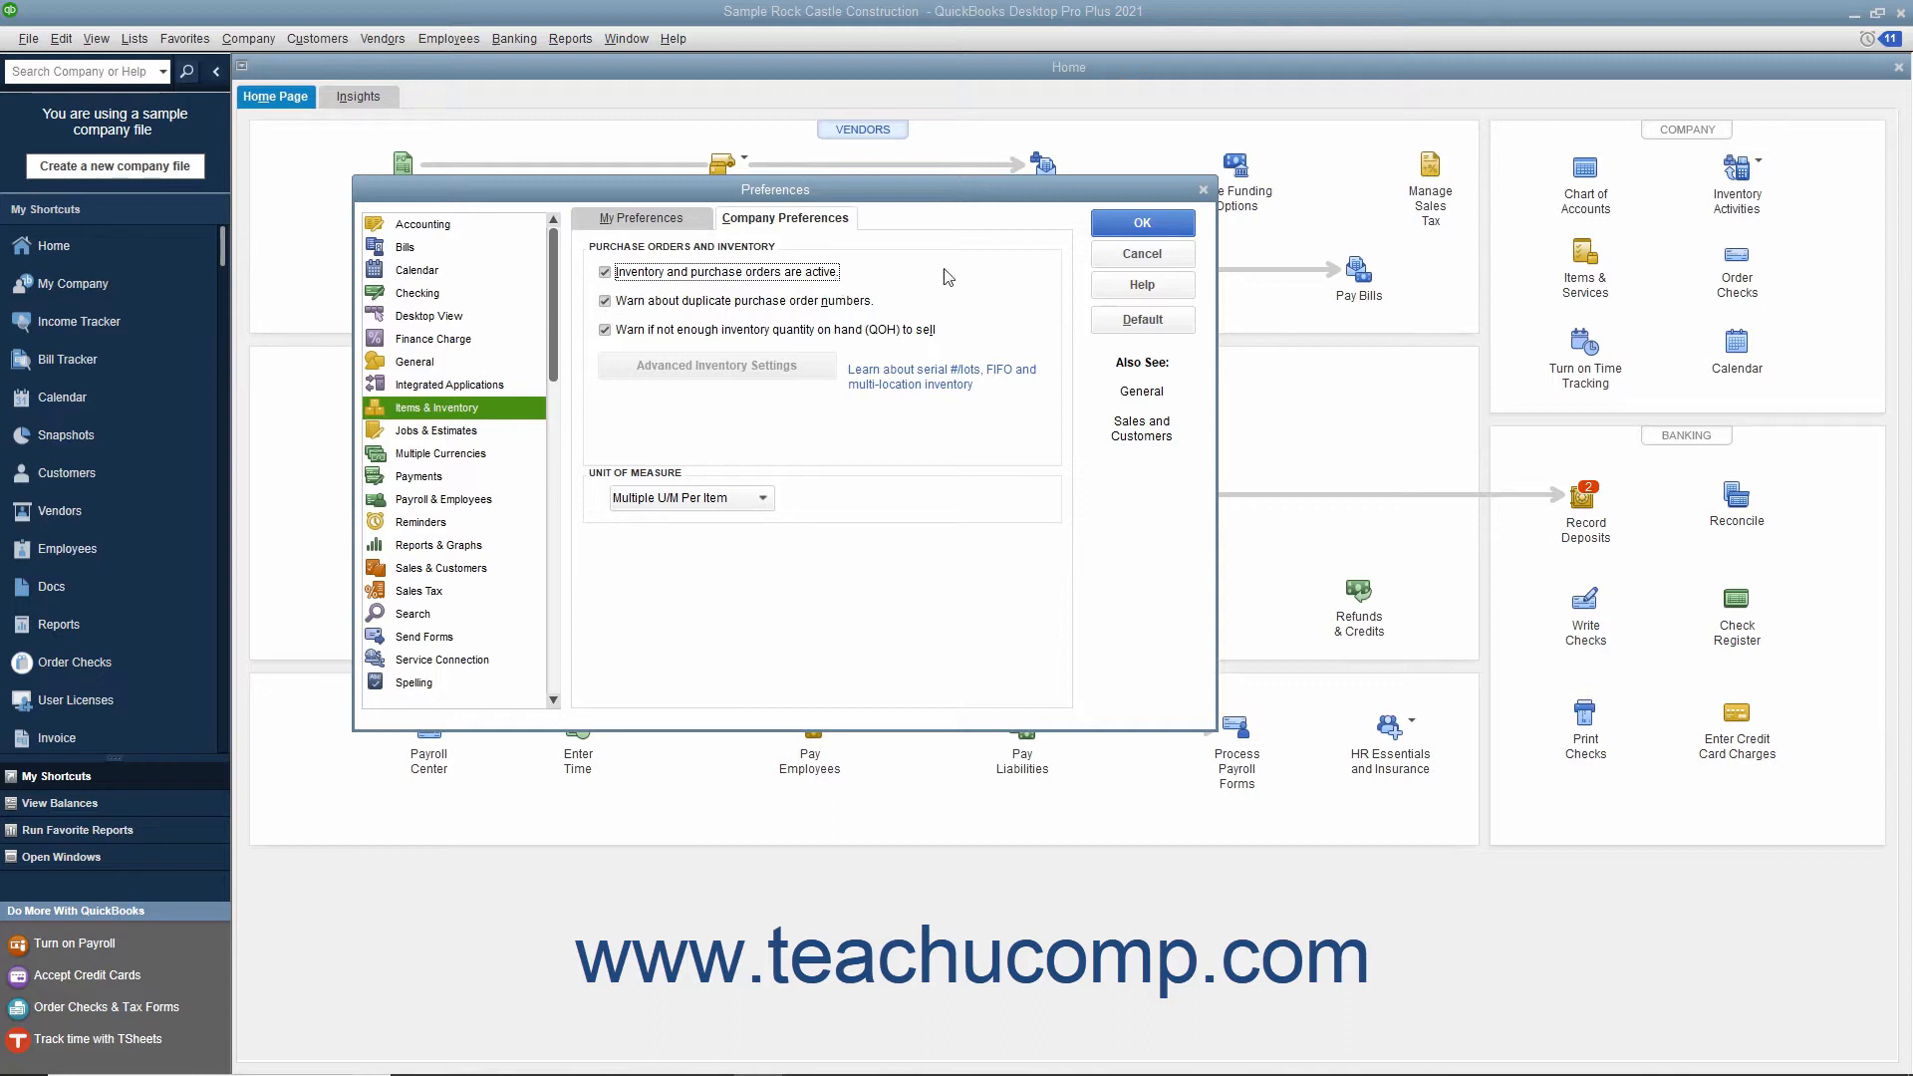
{"action": "left_click", "coordinate": [1140, 222]}
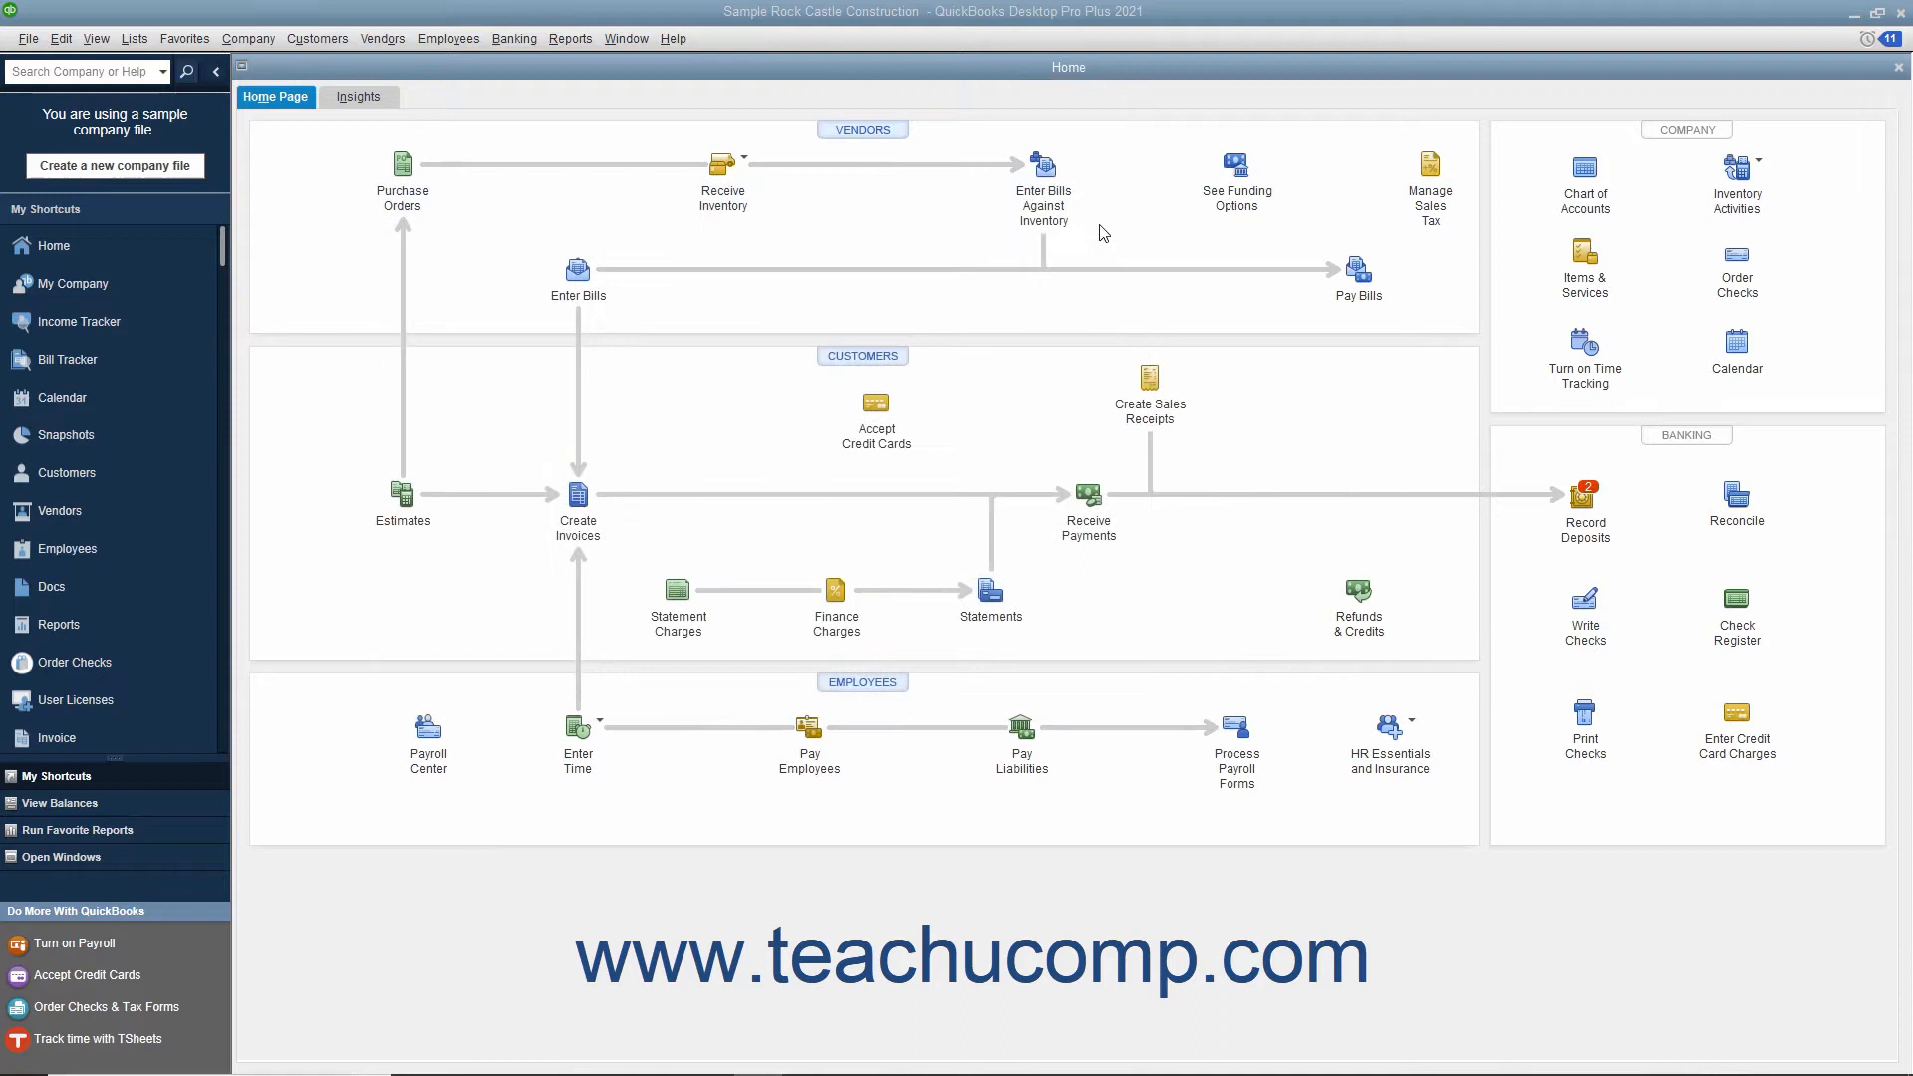
{"action": "mouse_move", "coordinate": [1084, 235]}
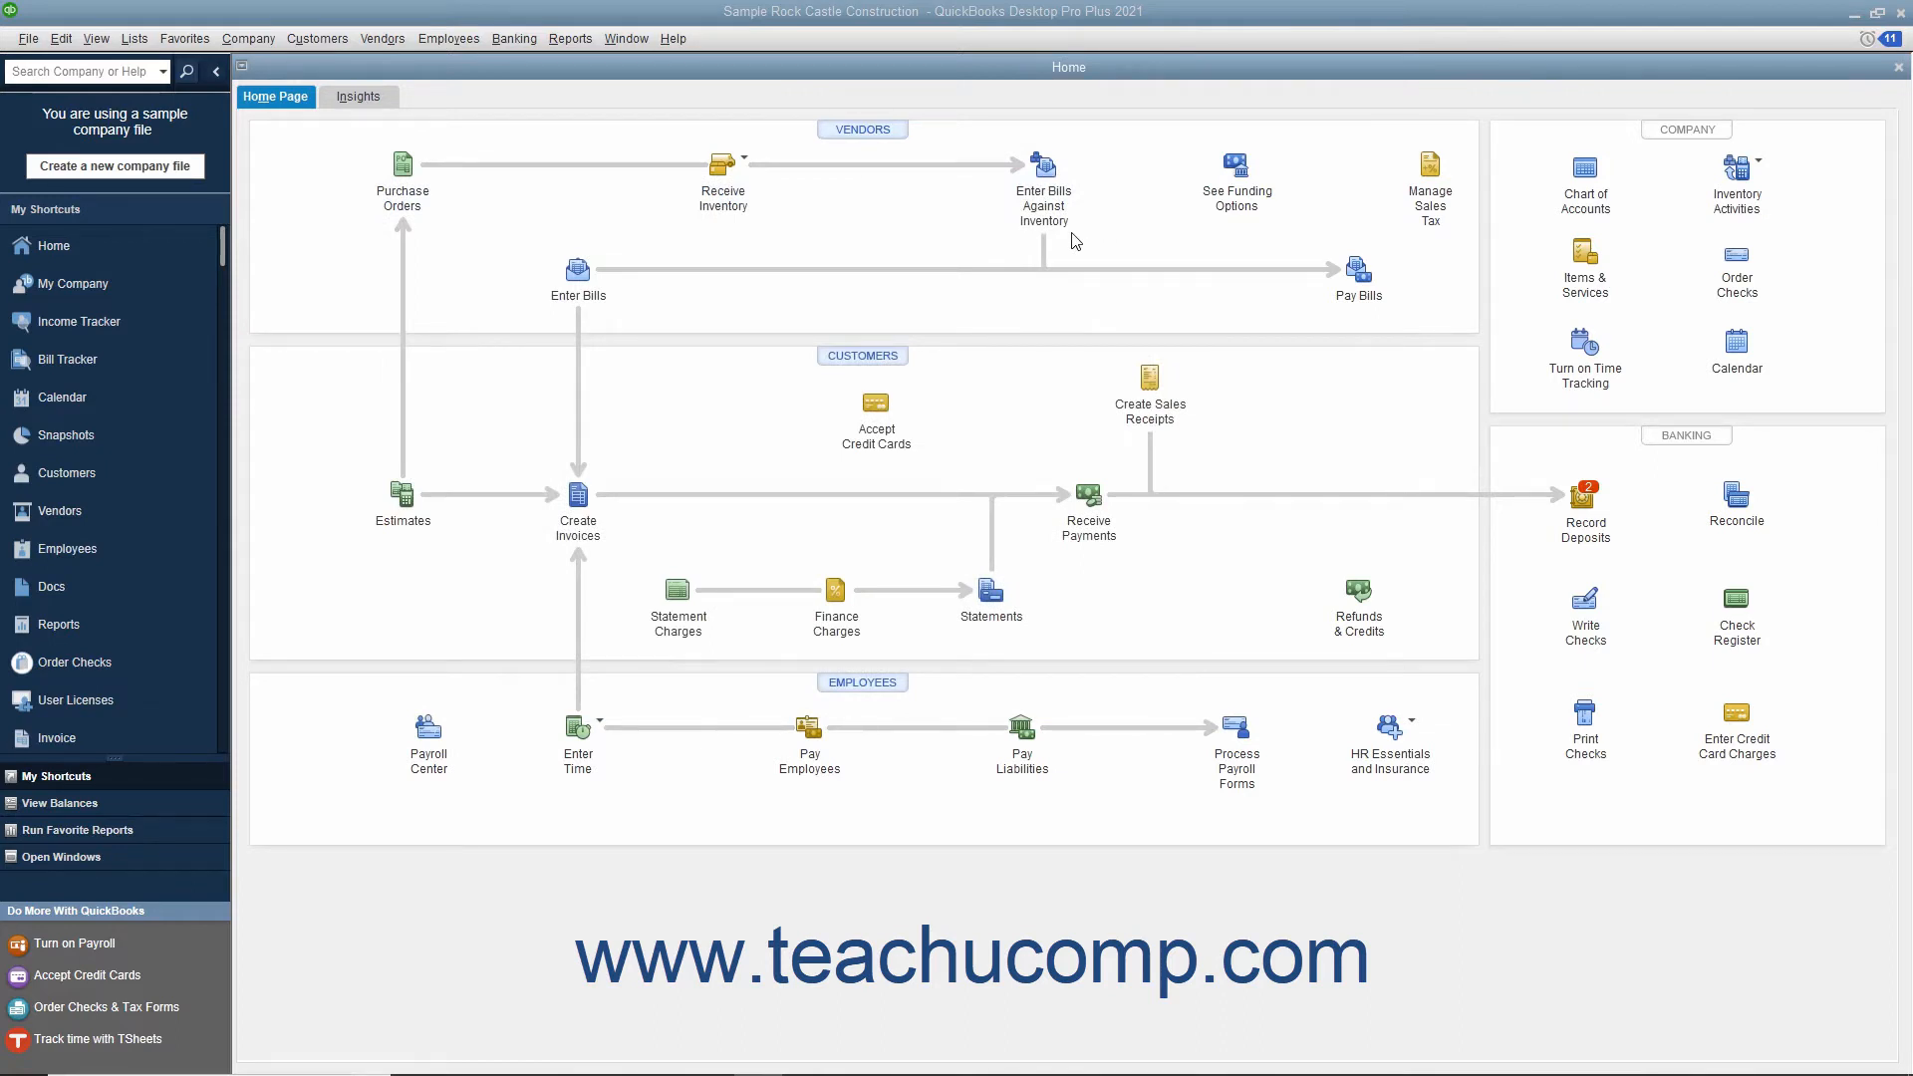
{"action": "mouse_move", "coordinate": [789, 243]}
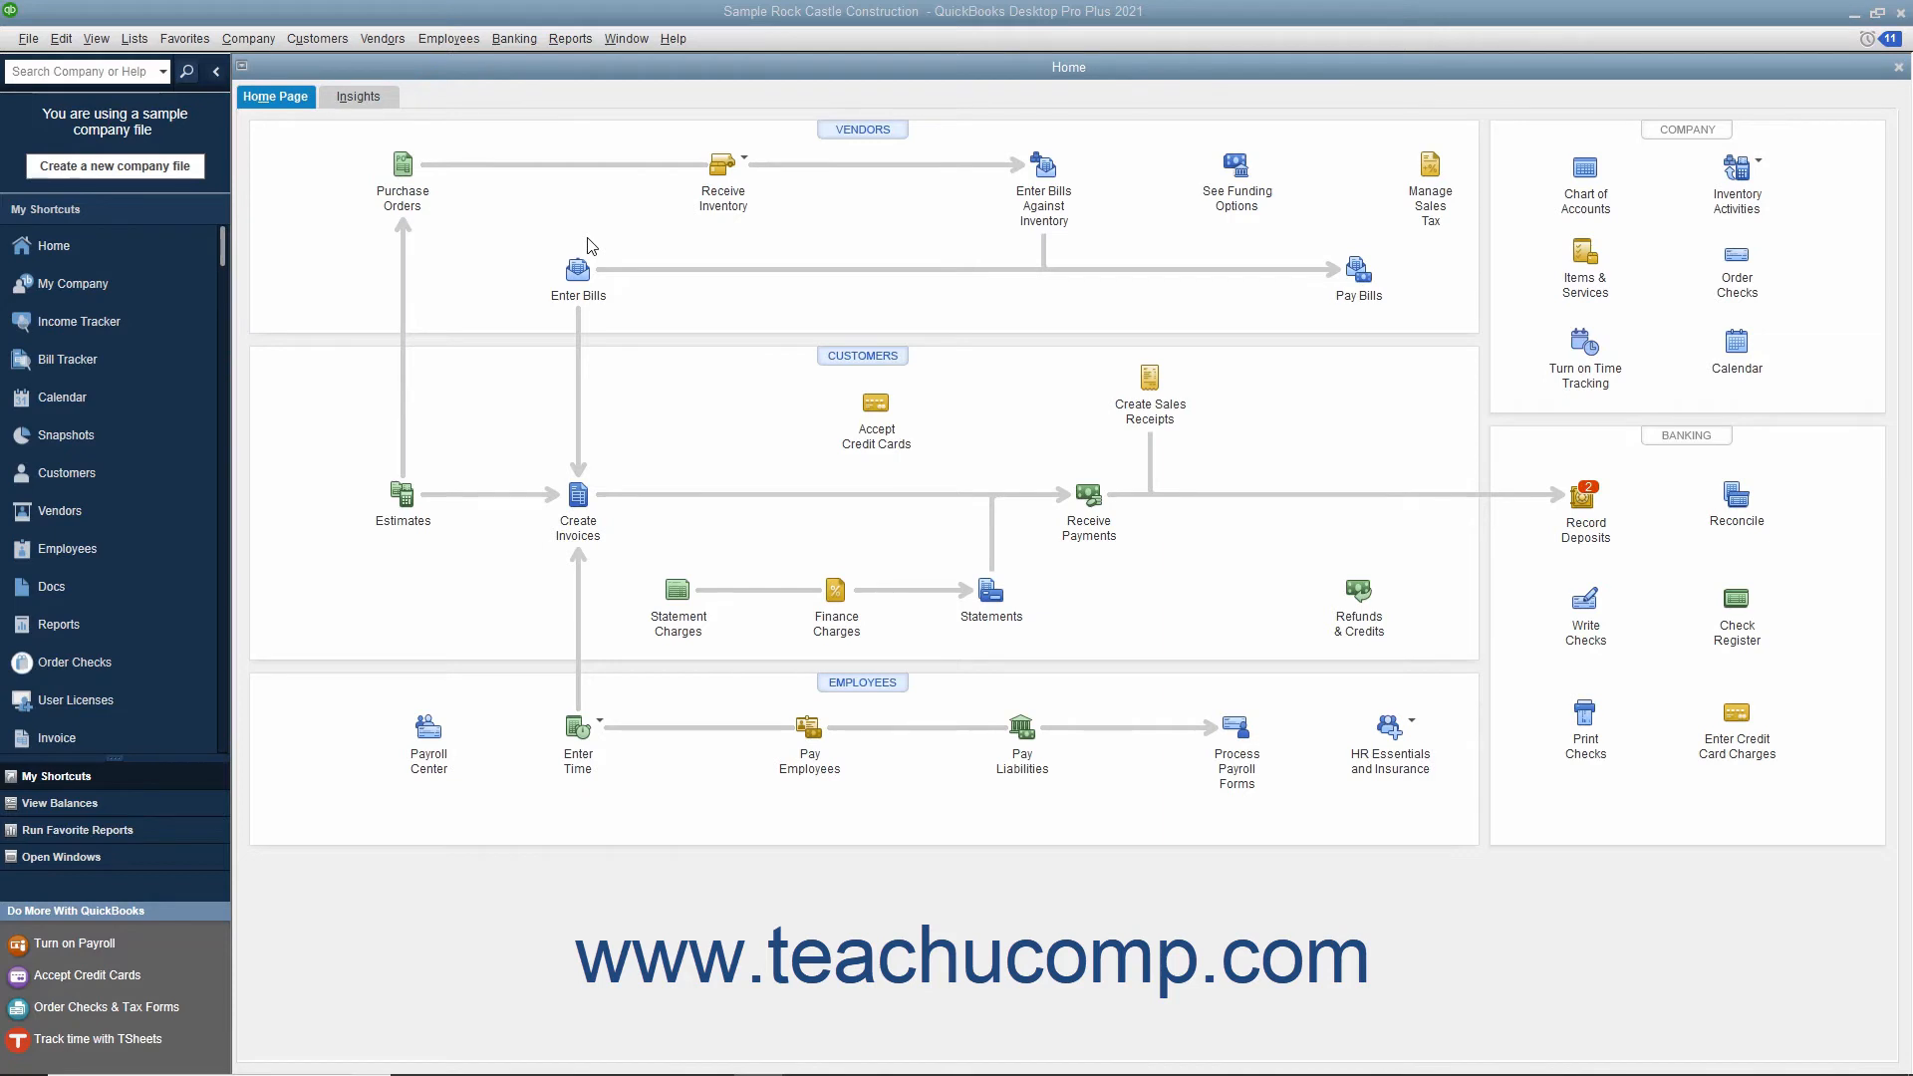
{"action": "mouse_move", "coordinate": [586, 243]}
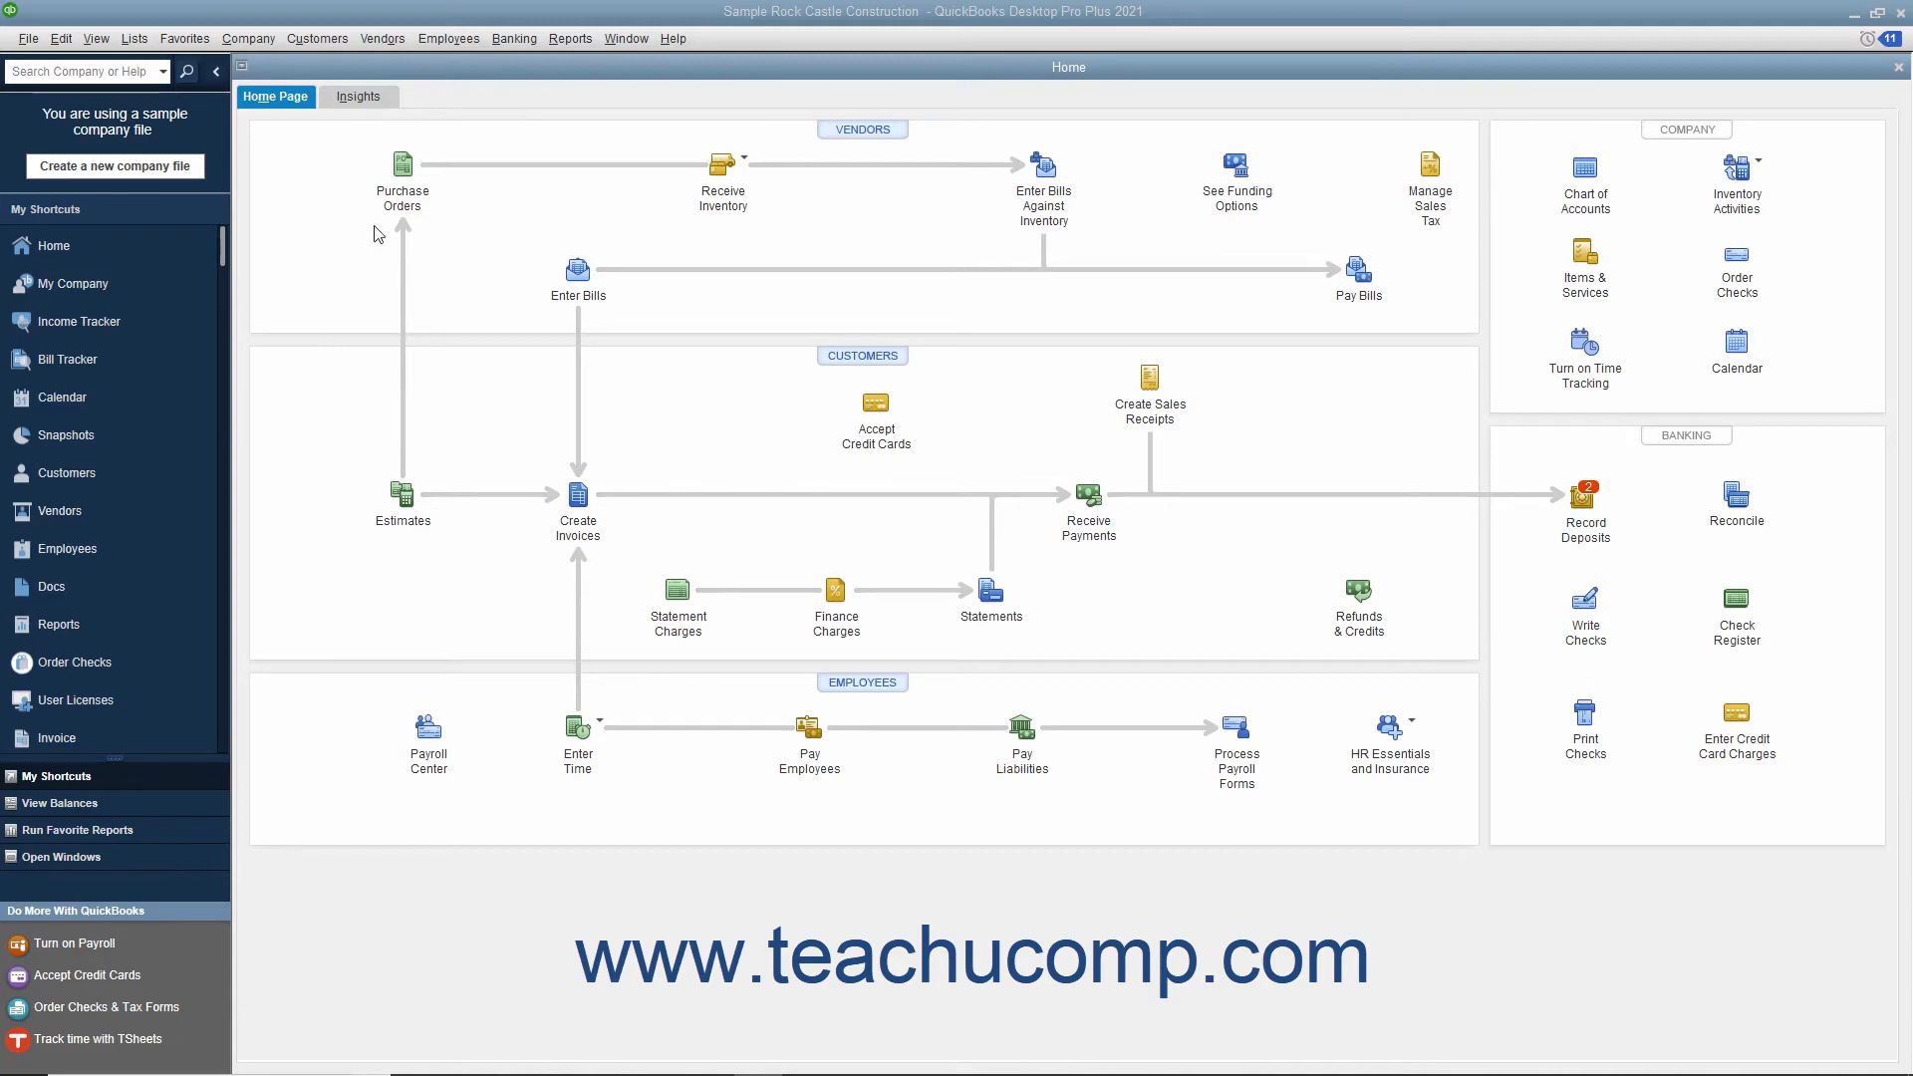
Open the Item List from the Lists menu to show service and inventory part items
{"action": "left_click", "coordinate": [135, 38]}
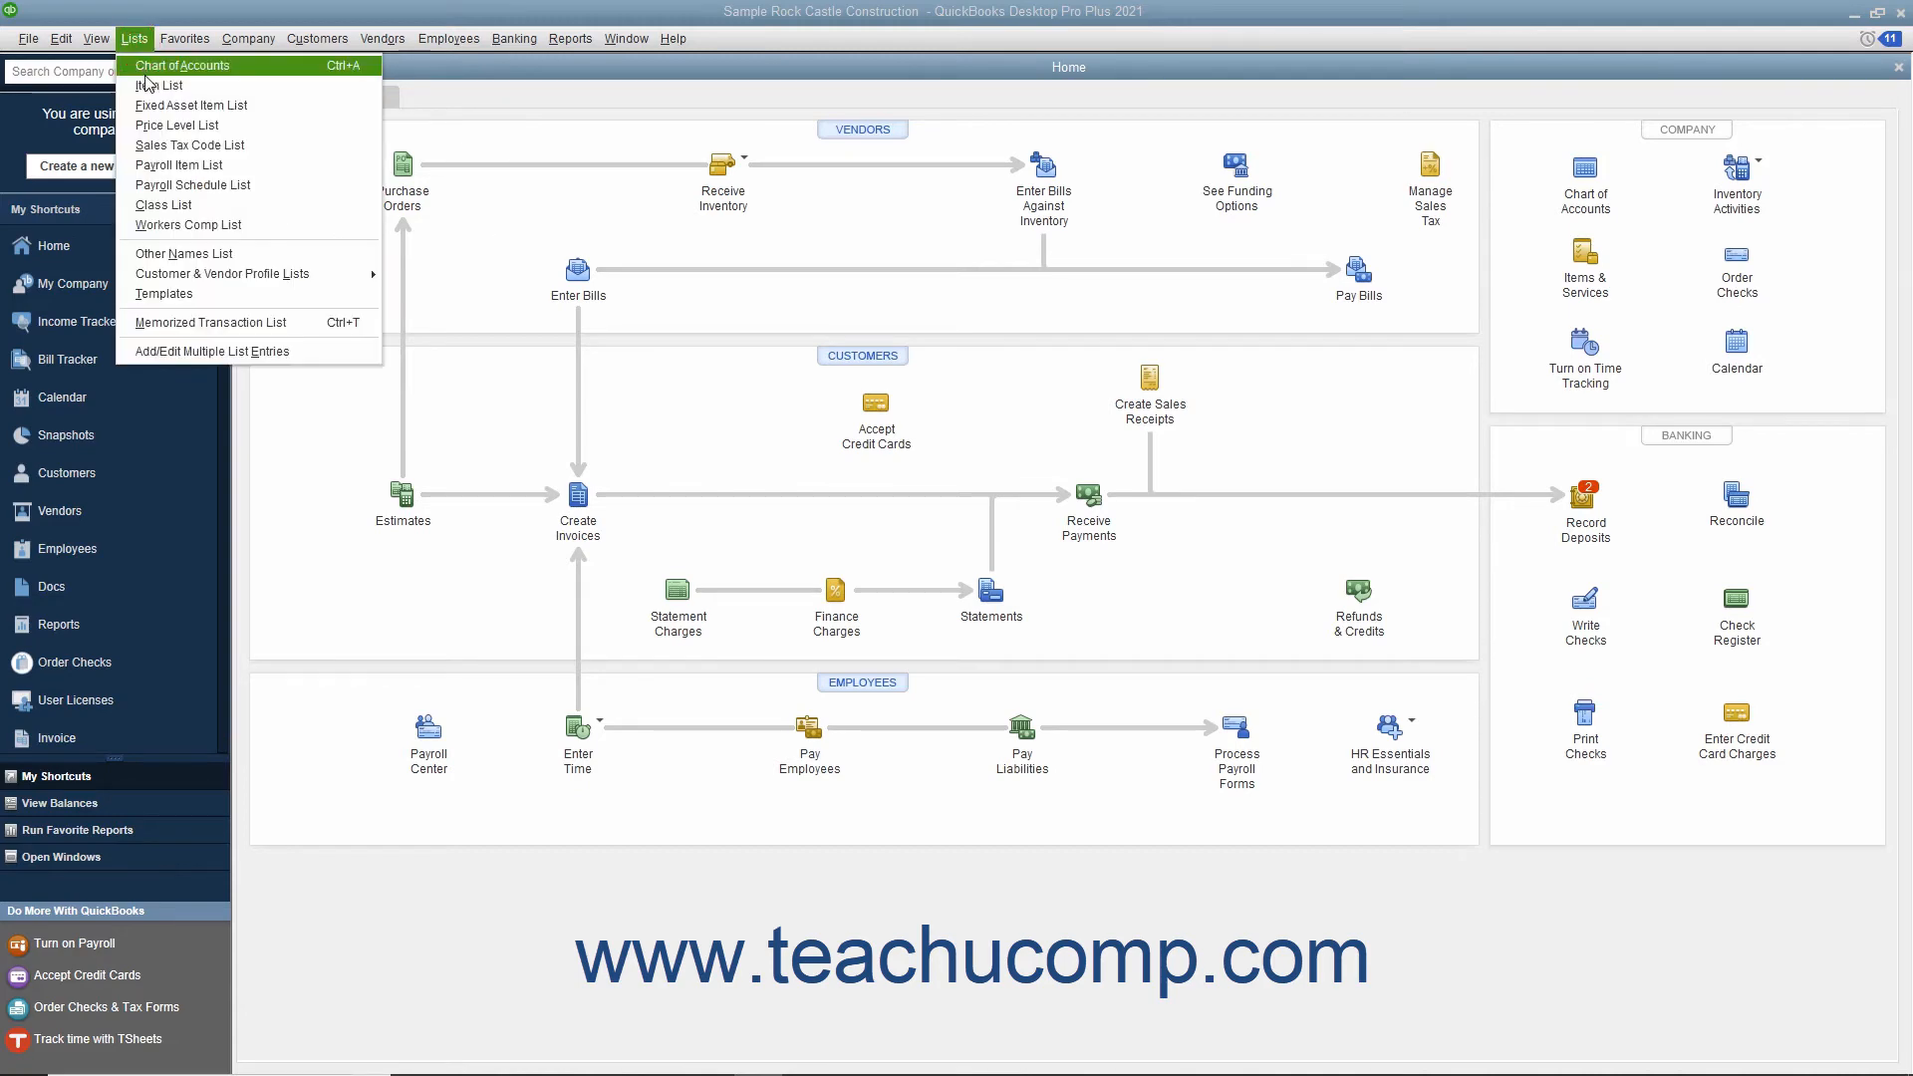
{"action": "left_click", "coordinate": [160, 83]}
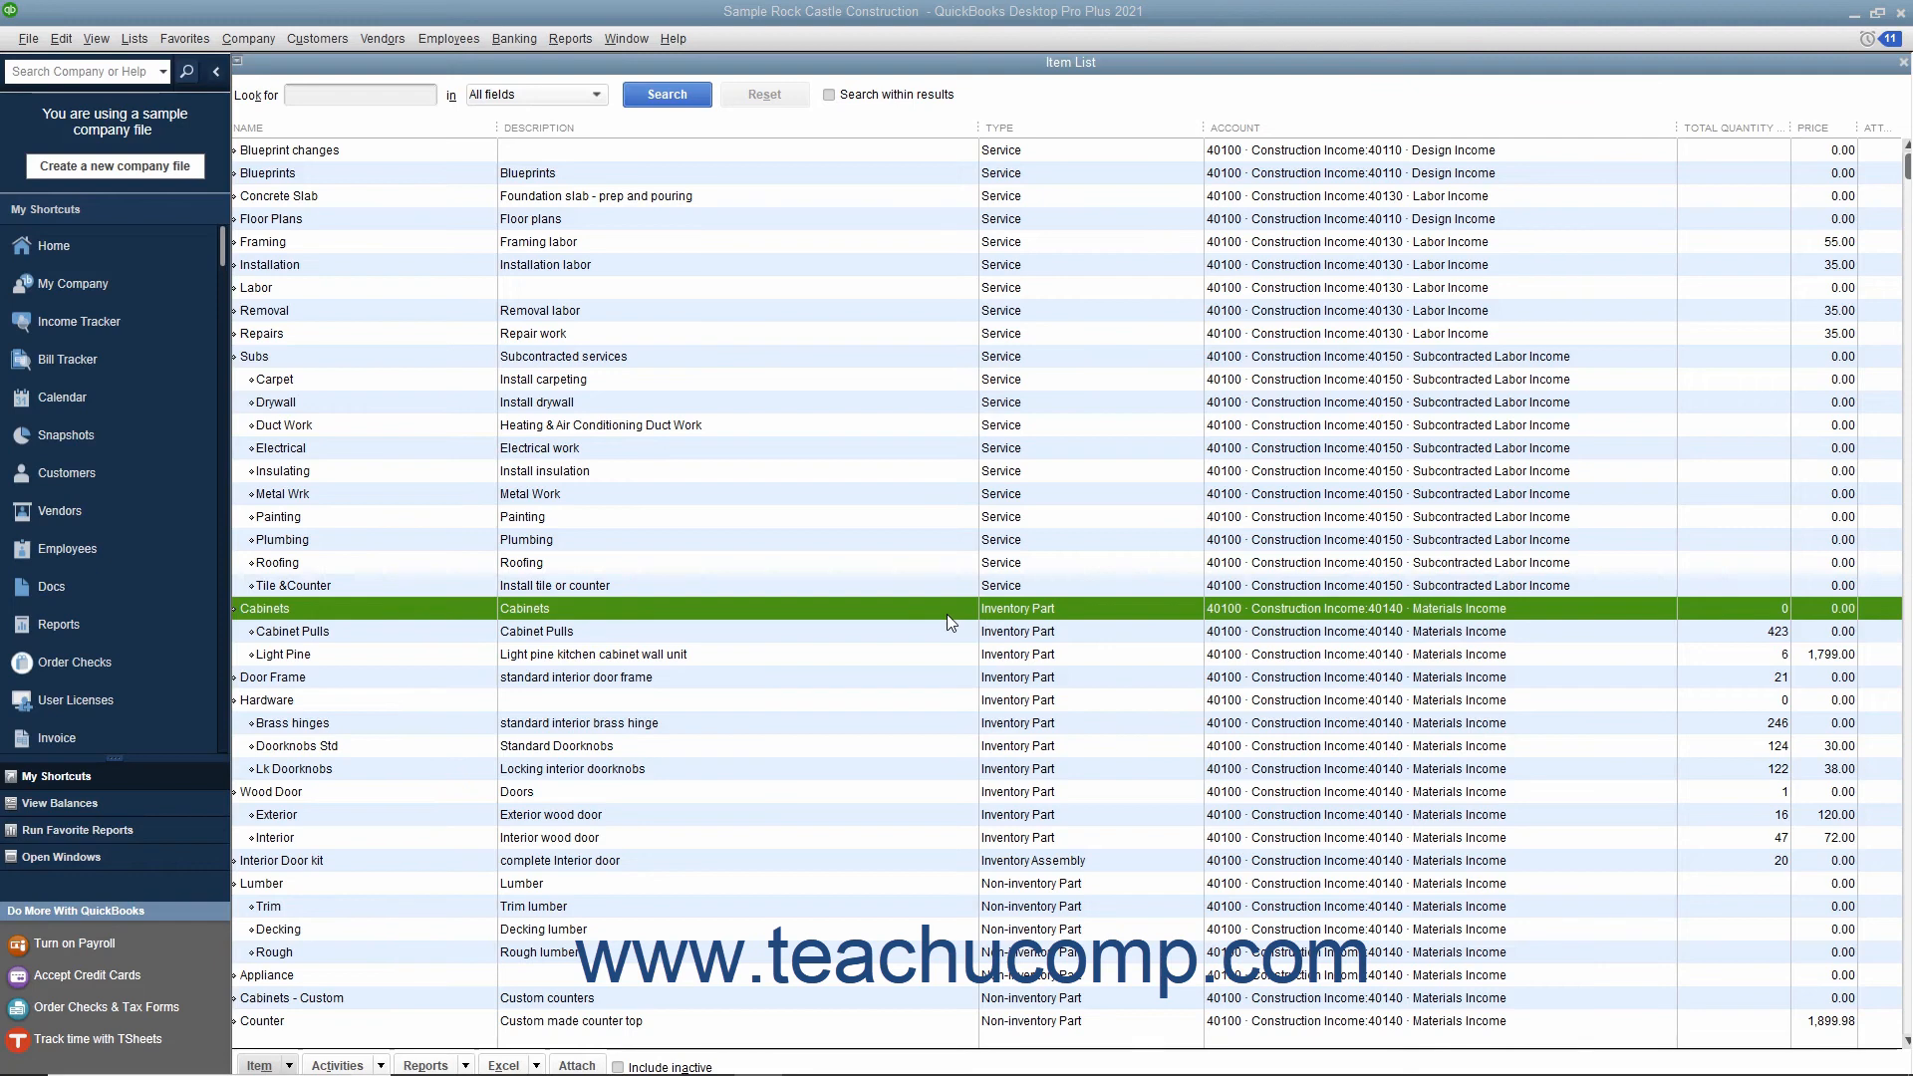
{"action": "mouse_move", "coordinate": [1776, 733]}
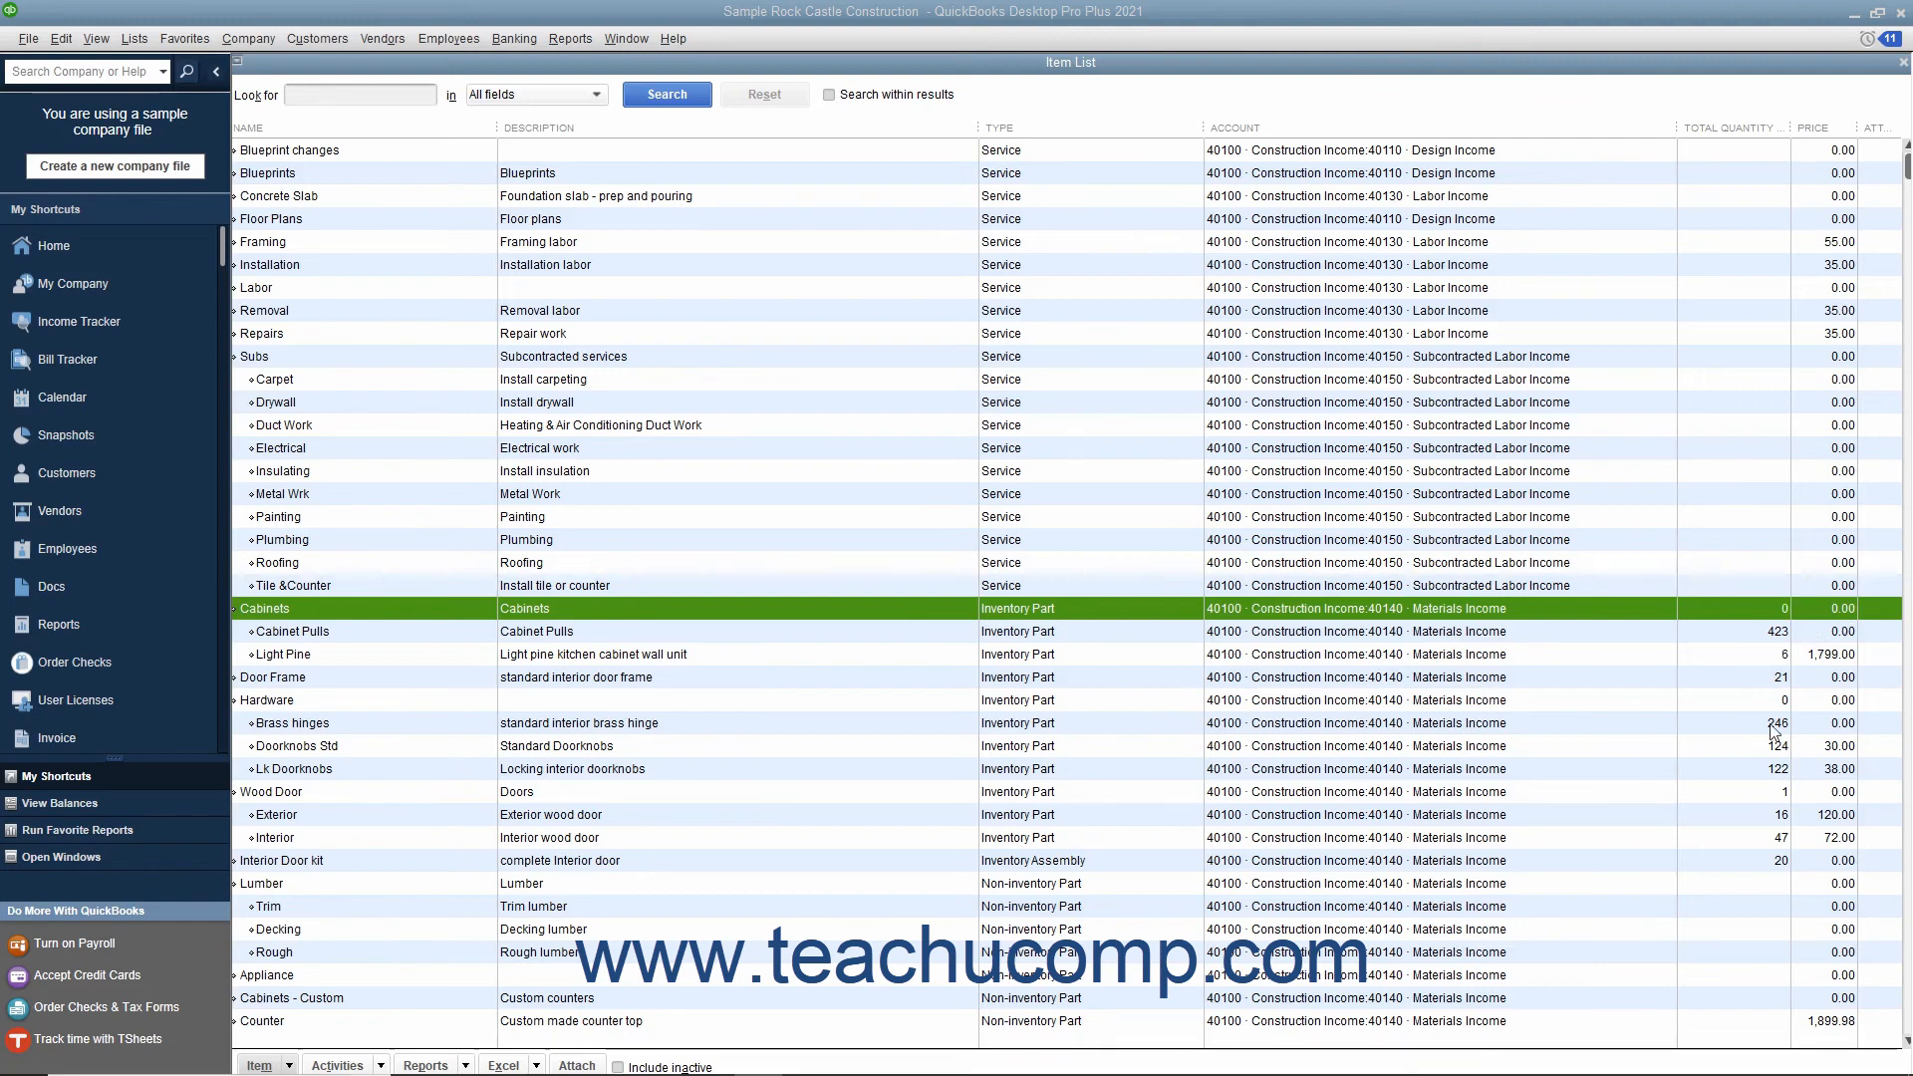